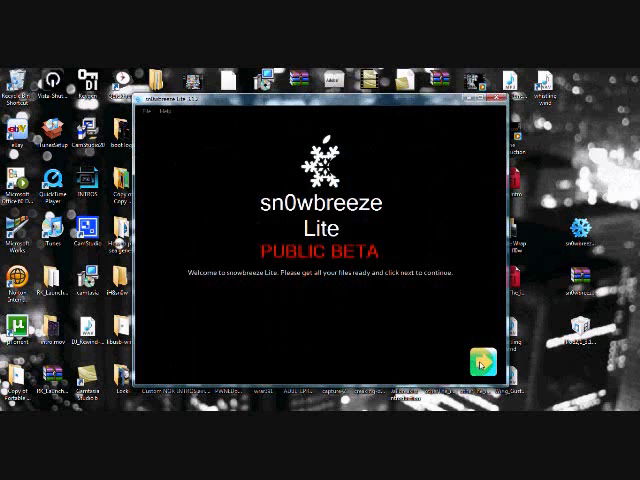
# Step: Go past the welcome screen, pick Simple Mode, and advance to IPSW selection
pyautogui.click(482, 362)
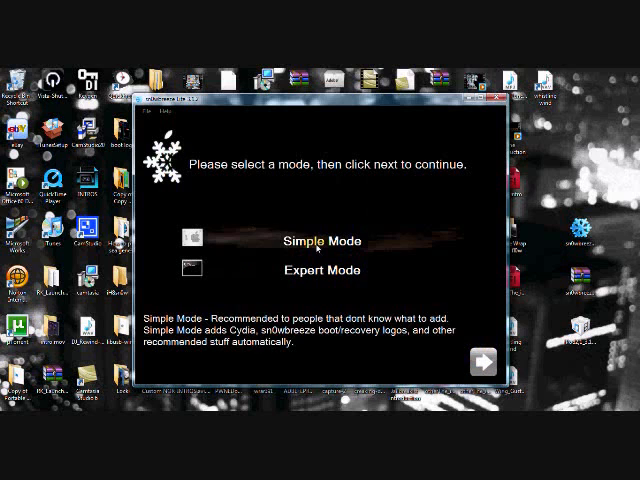
pyautogui.click(320, 240)
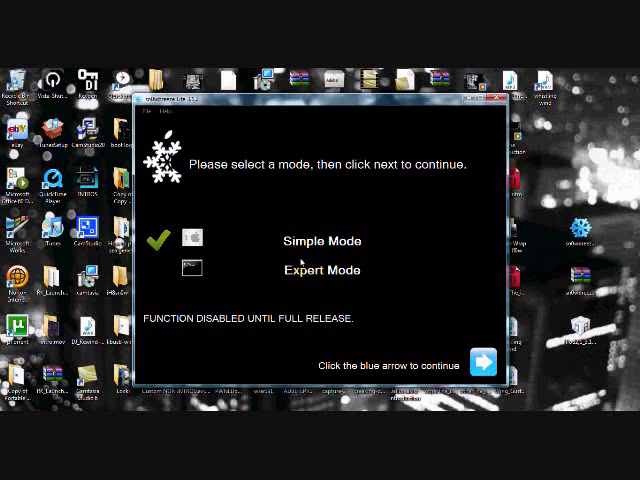
pyautogui.moveTo(398, 278)
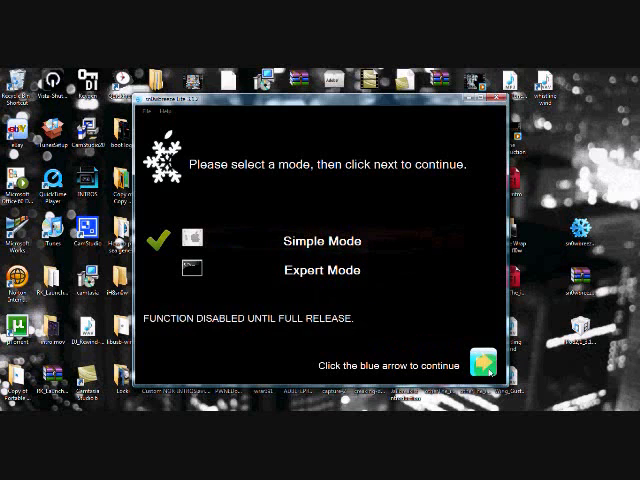
pyautogui.click(480, 363)
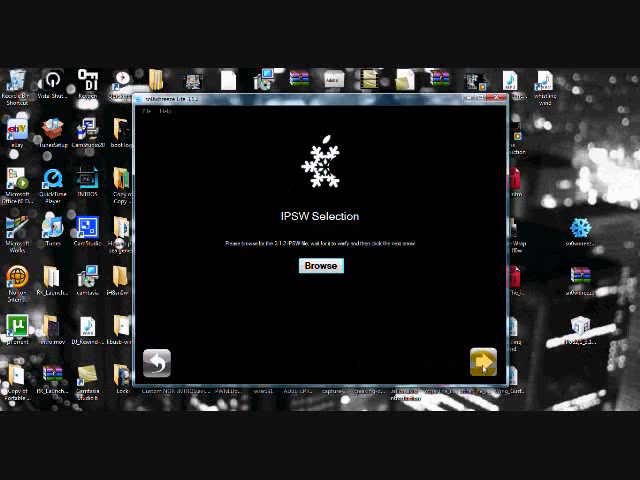
pyautogui.moveTo(456, 345)
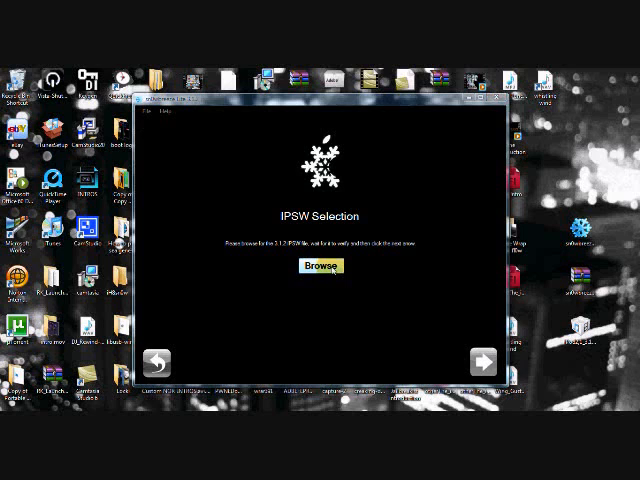
# Step: Load the iPod Touch 3.1.2 stock restore IPSW from the Desktop
pyautogui.click(320, 266)
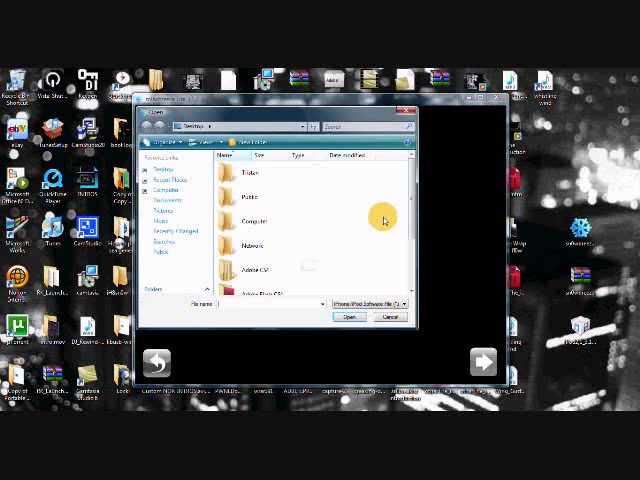
pyautogui.scroll(-3)
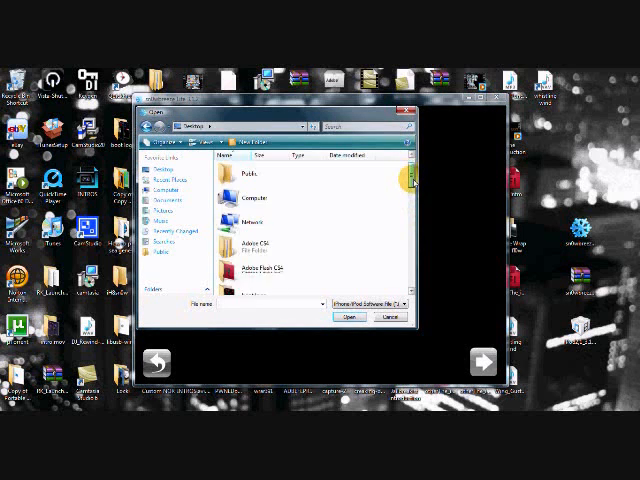
pyautogui.scroll(-3)
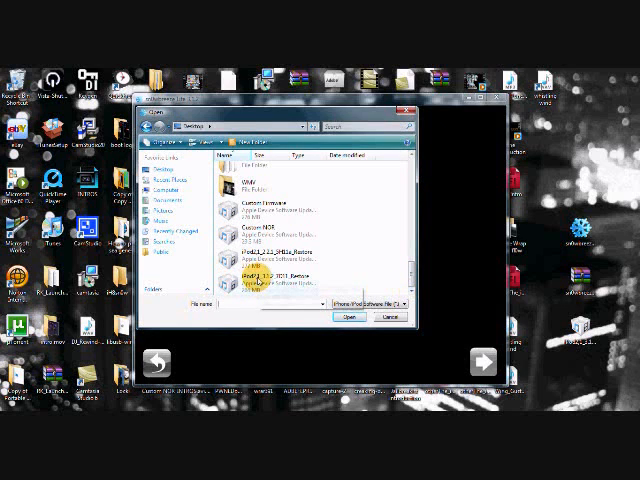
pyautogui.click(349, 317)
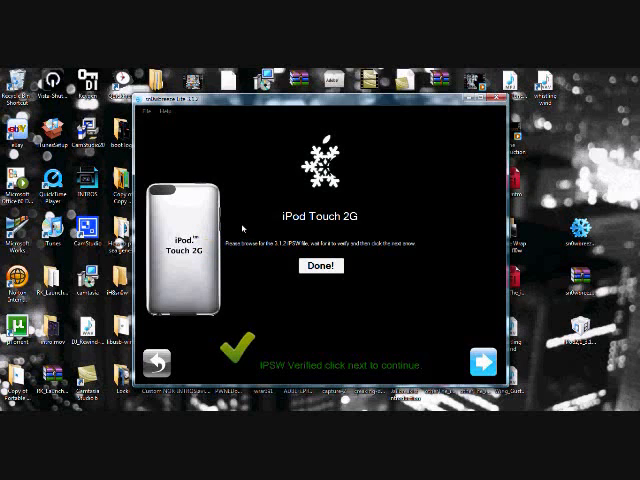
pyautogui.moveTo(328, 232)
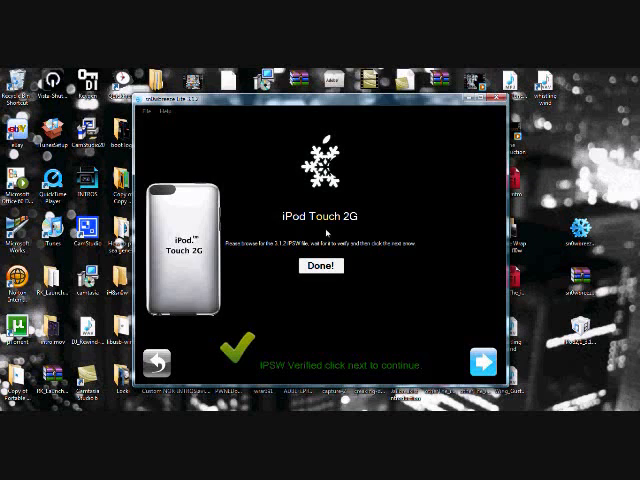
pyautogui.moveTo(411, 231)
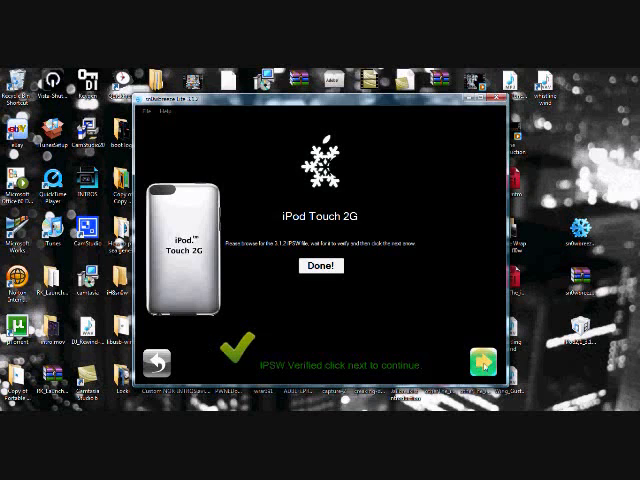
# Step: Advance past the IPSW Verified message to the build screen
pyautogui.click(483, 362)
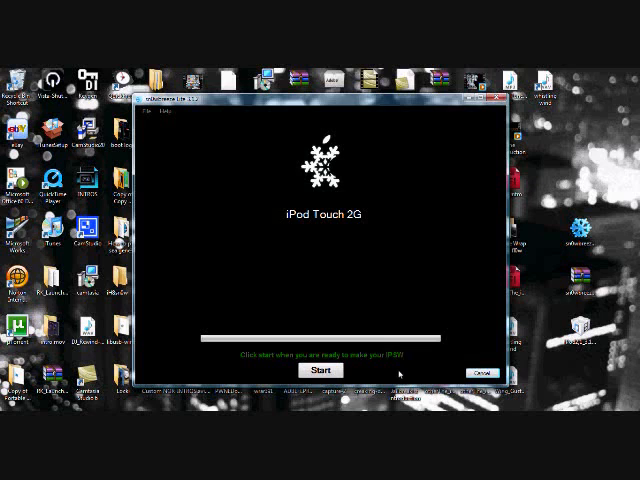
# Step: Start building the custom iPod Touch 2G IPSW and wait for Done!
pyautogui.click(320, 370)
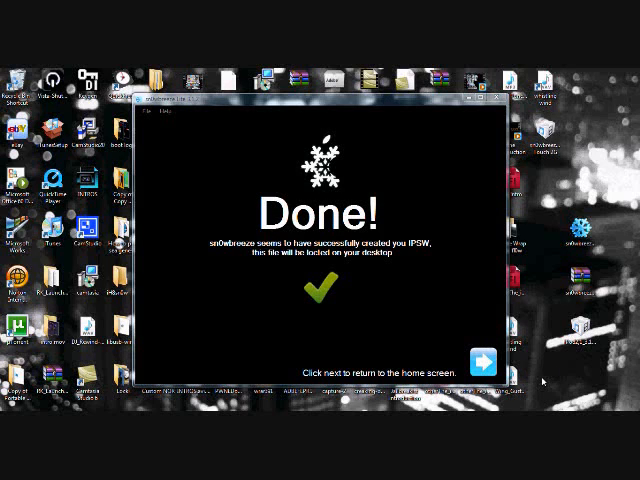
pyautogui.moveTo(393, 305)
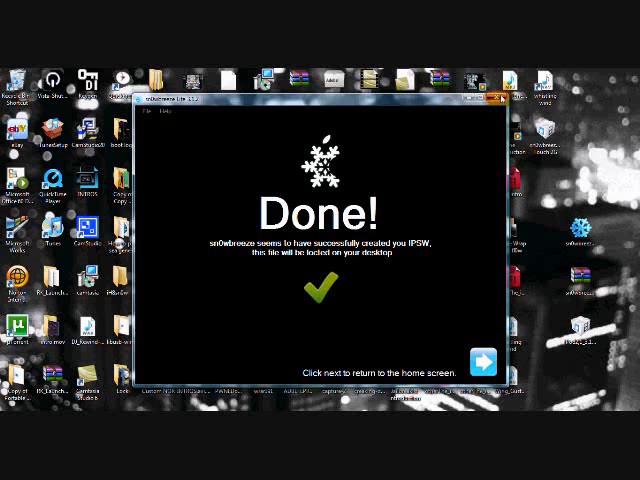
# Step: Close the sn0wbreeze Lite window
pyautogui.click(482, 362)
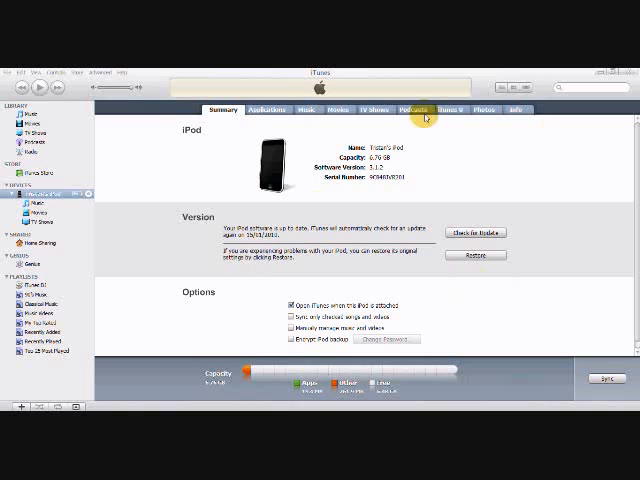
pyautogui.moveTo(533, 274)
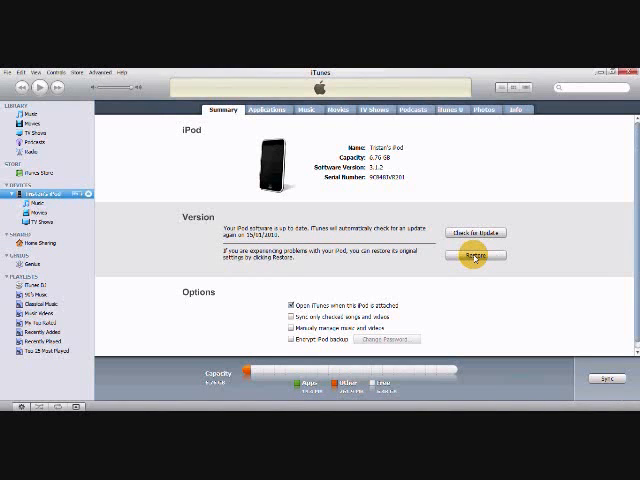
# Step: Shift-click Restore and browse to the Custom Firmware IPSW on the desktop
pyautogui.click(478, 255)
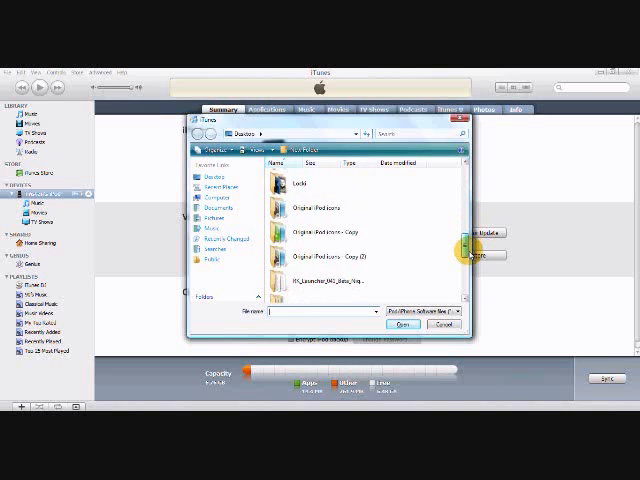
pyautogui.scroll(-3)
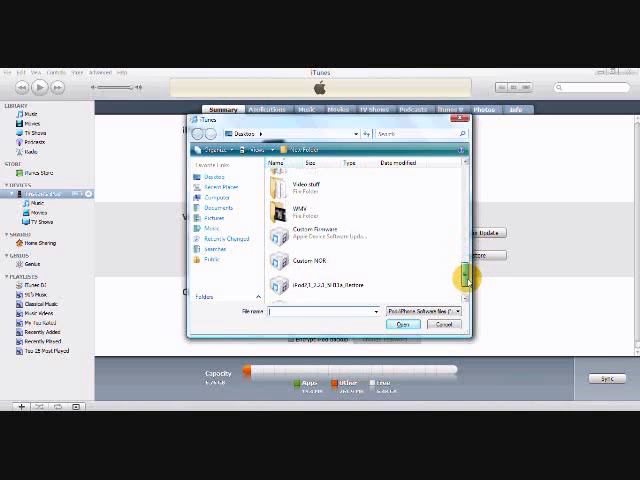
pyautogui.scroll(-3)
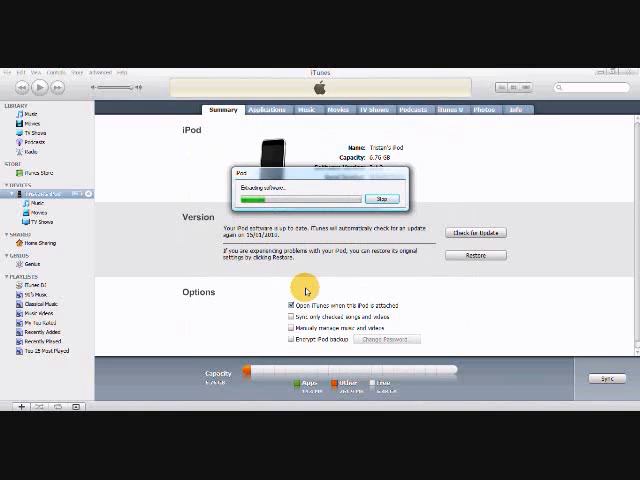
pyautogui.moveTo(475, 325)
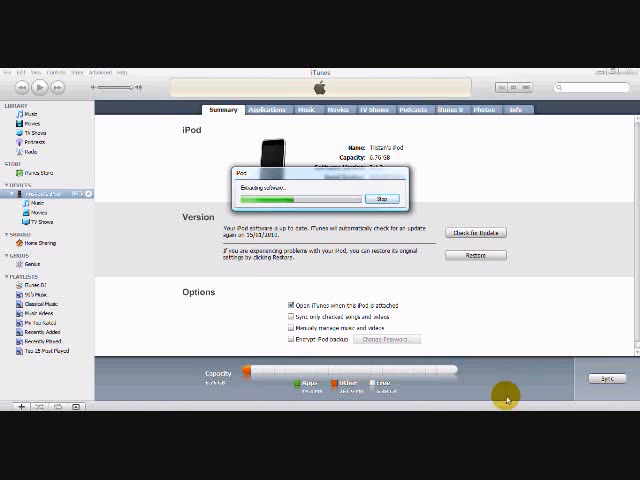
# Step: Wait for iTunes to extract the custom firmware and restore the iPod
pyautogui.rightClick(509, 400)
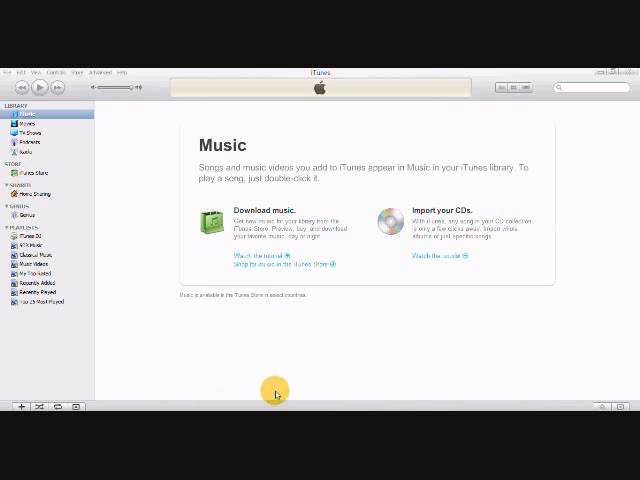
pyautogui.moveTo(522, 378)
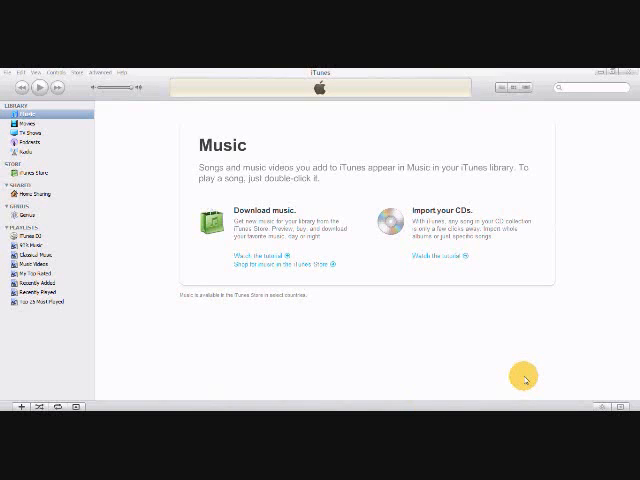